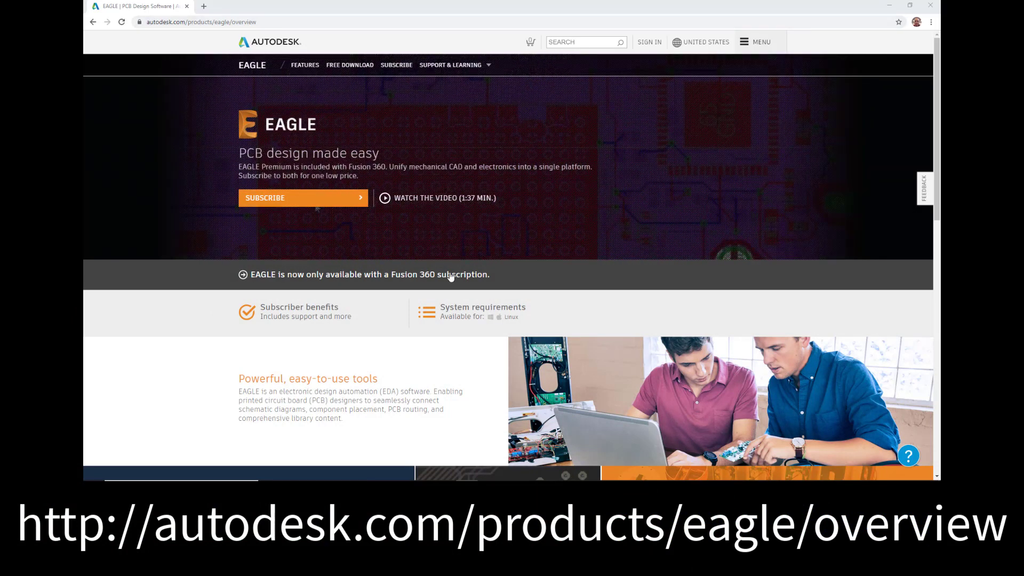
mouse_move(350, 65)
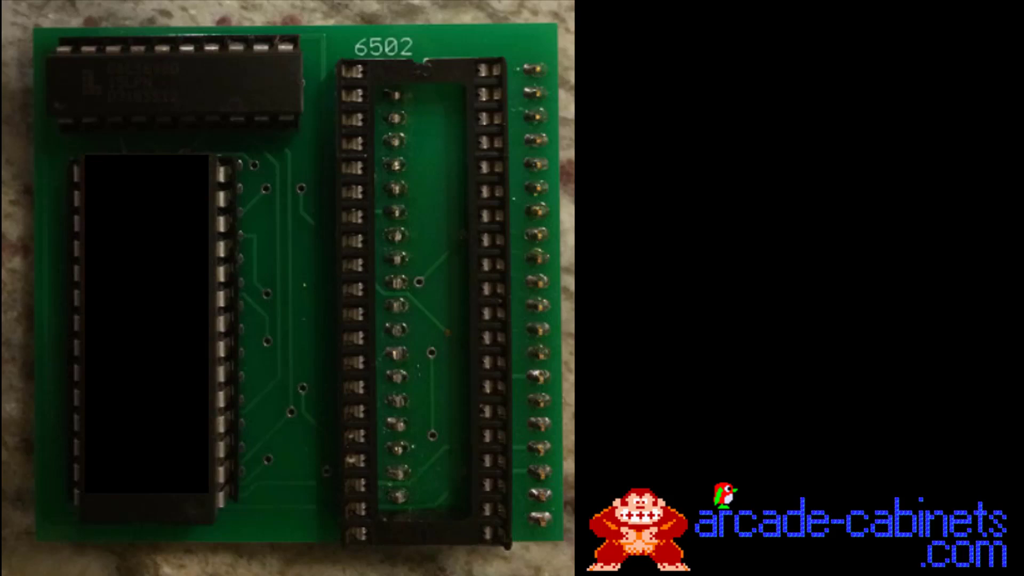
mouse_move(376, 119)
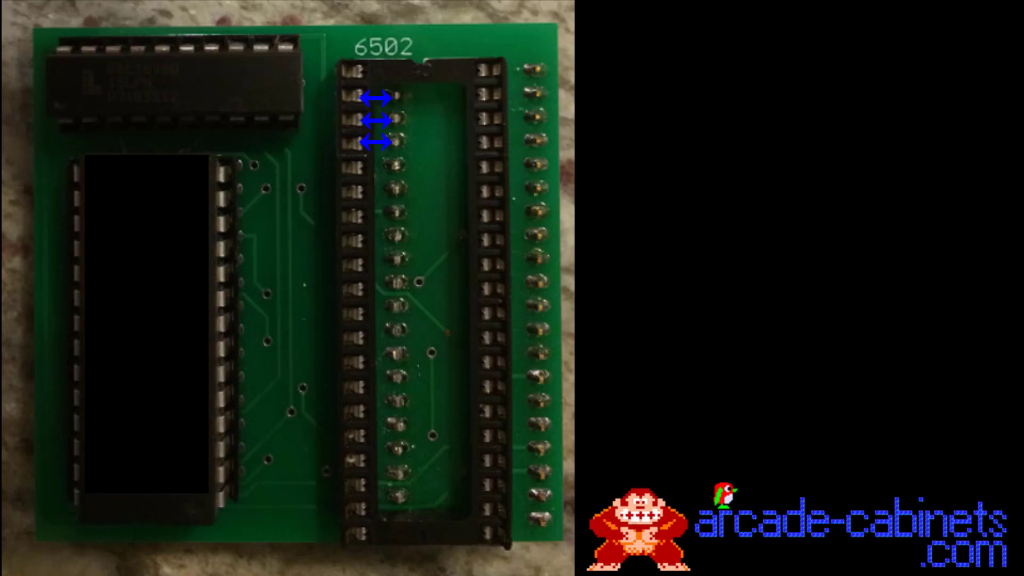